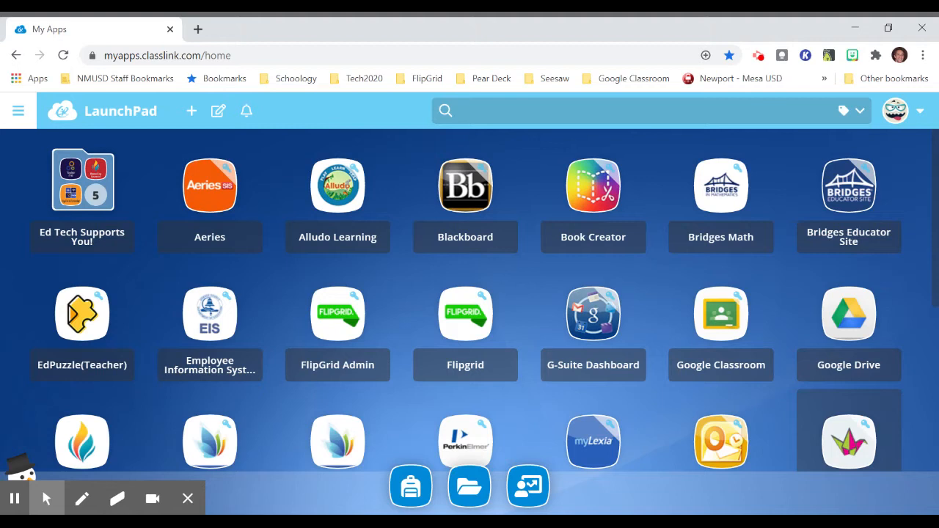
mouse_move(848, 314)
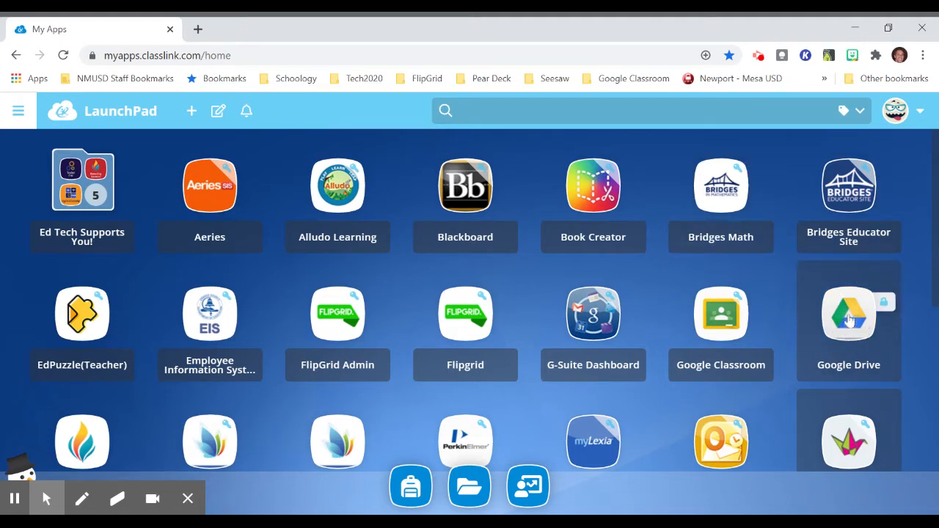
Launch Google Drive from LaunchPad, then close its tab to return to the home screen
left_click(848, 313)
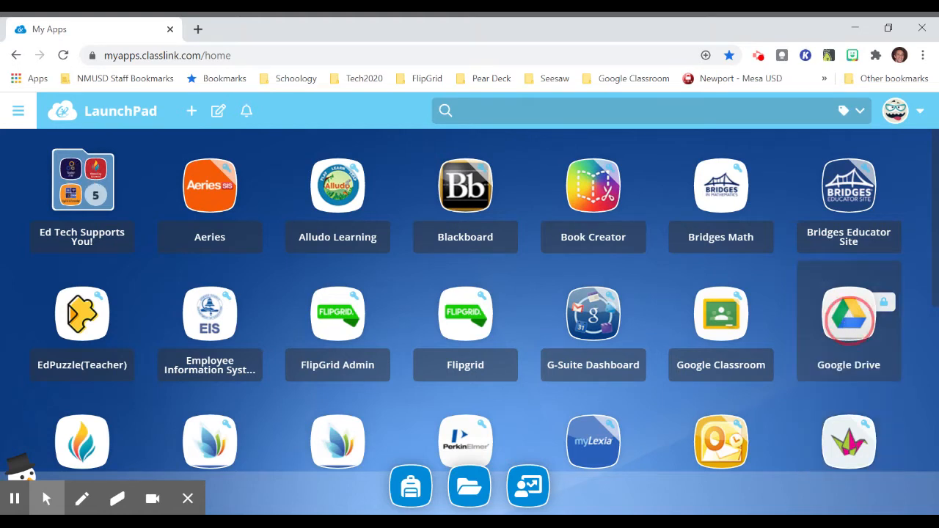
left_click(848, 314)
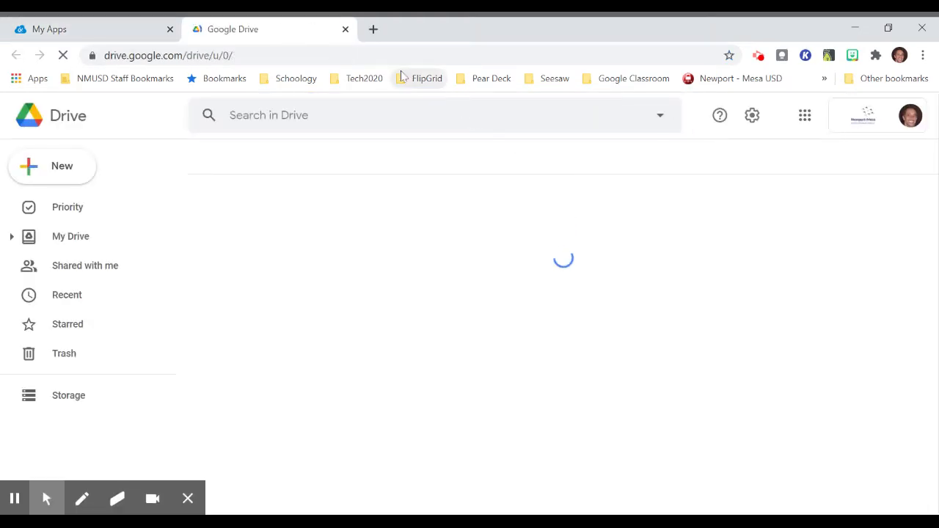
left_click(67, 207)
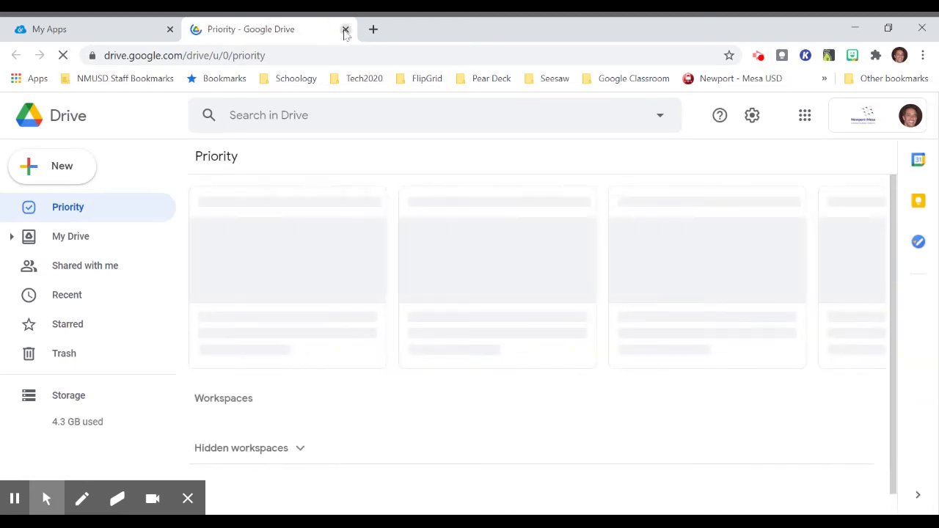
left_click(346, 29)
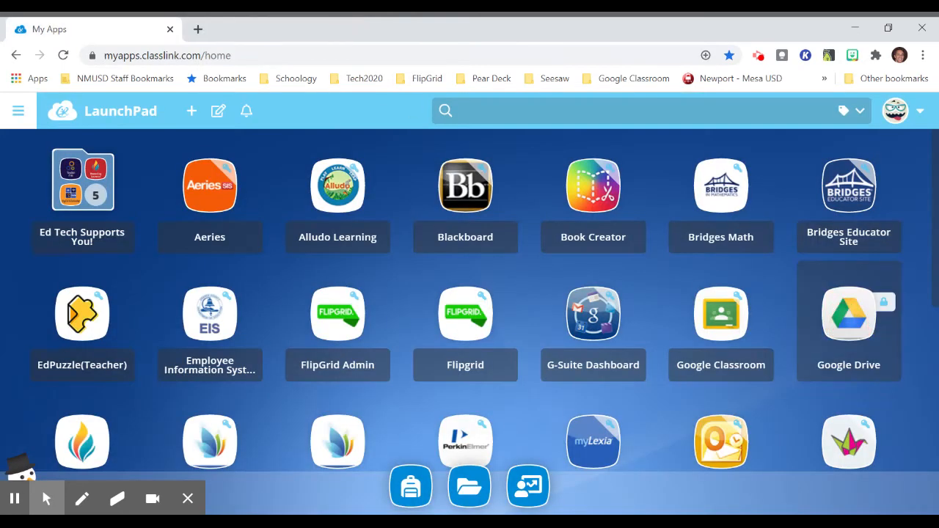
mouse_move(786, 408)
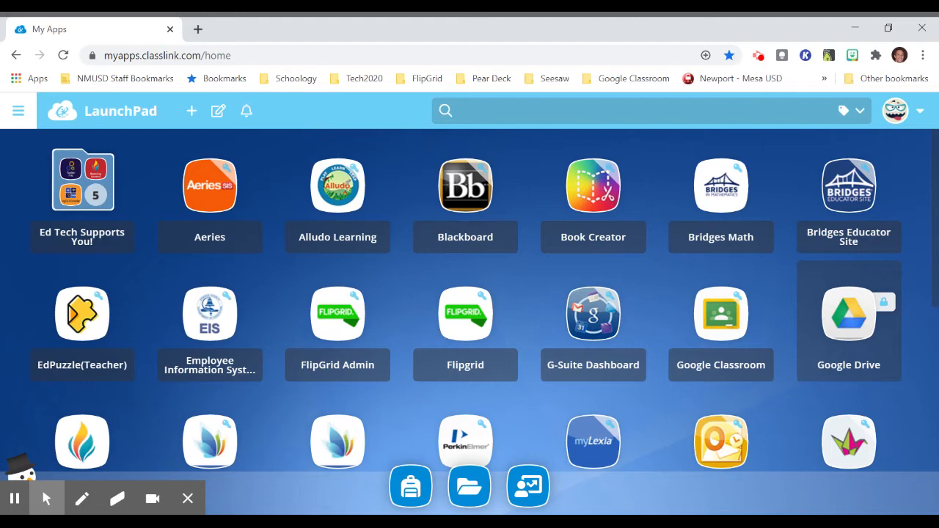
mouse_move(794, 414)
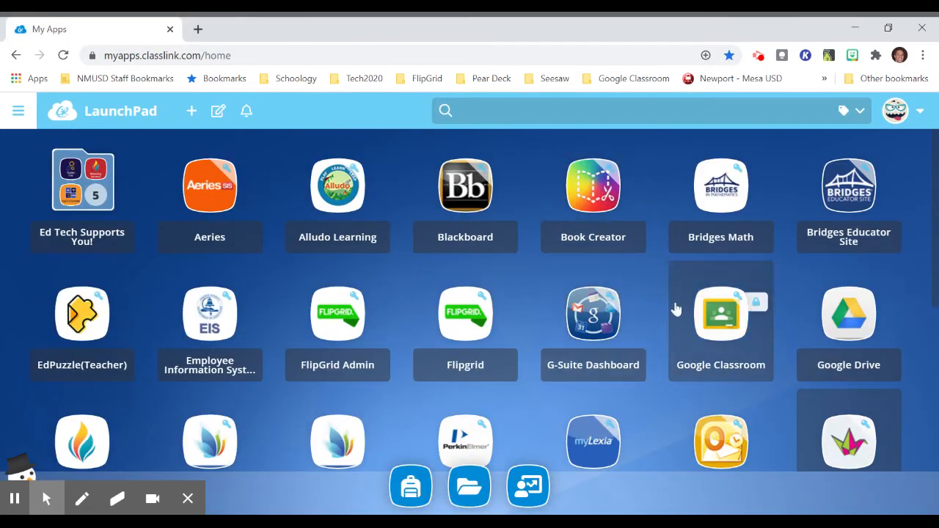
mouse_move(720, 321)
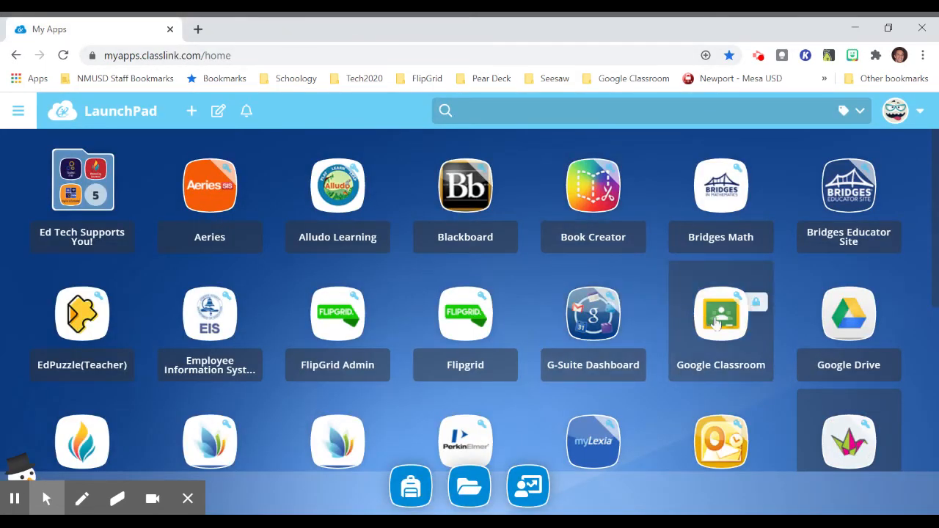
Launch Google Classroom from its LaunchPad tile so the save-login page appears
left_click(720, 314)
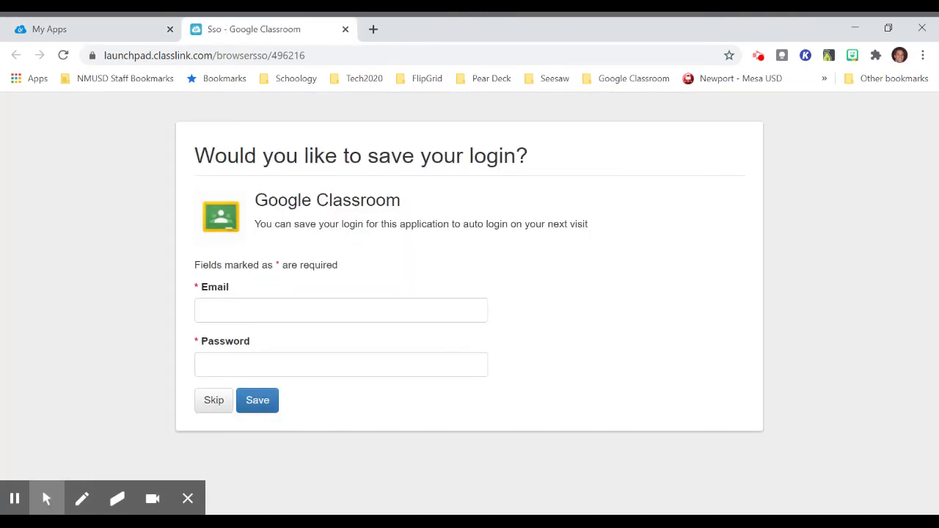
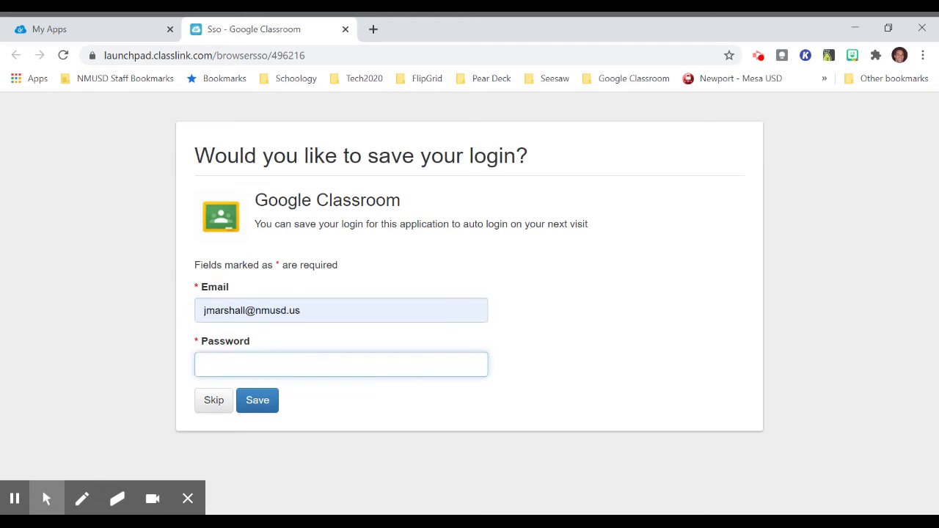
left_click(340, 364)
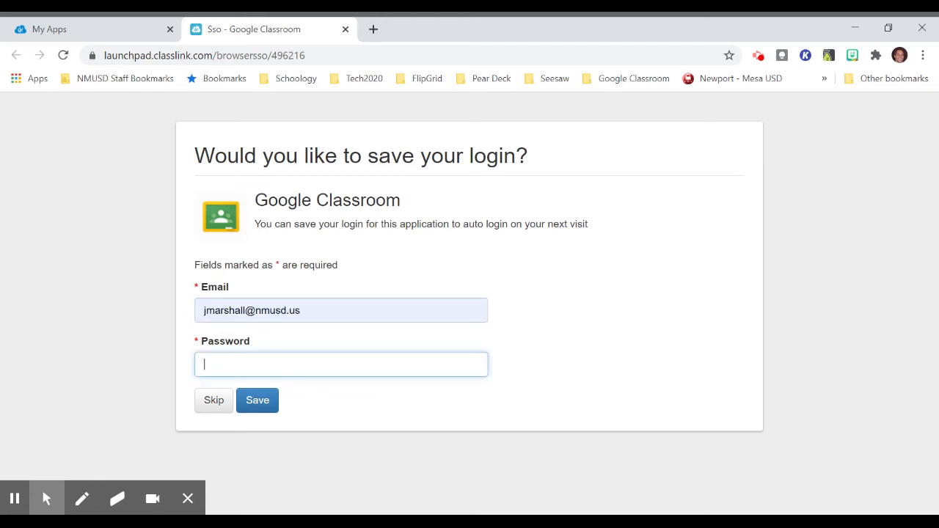
type("••••••")
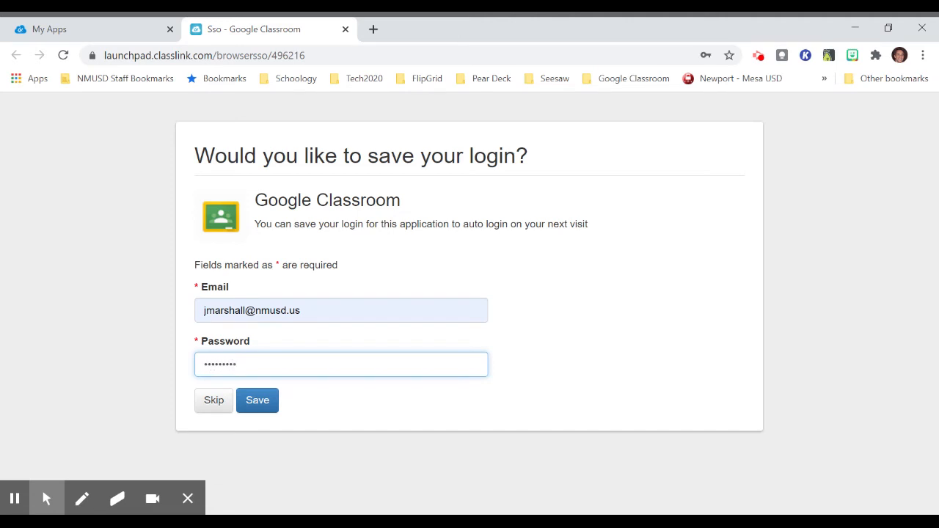
type("••••")
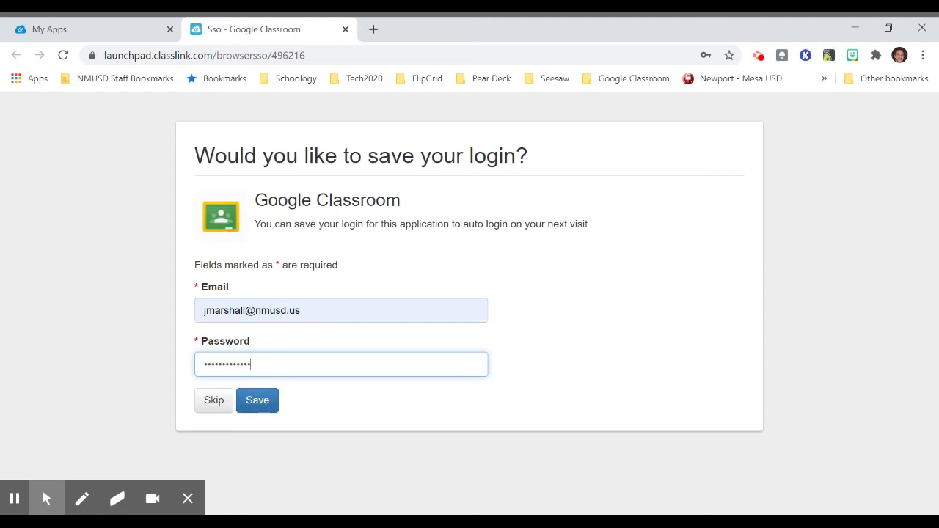
left_click(258, 399)
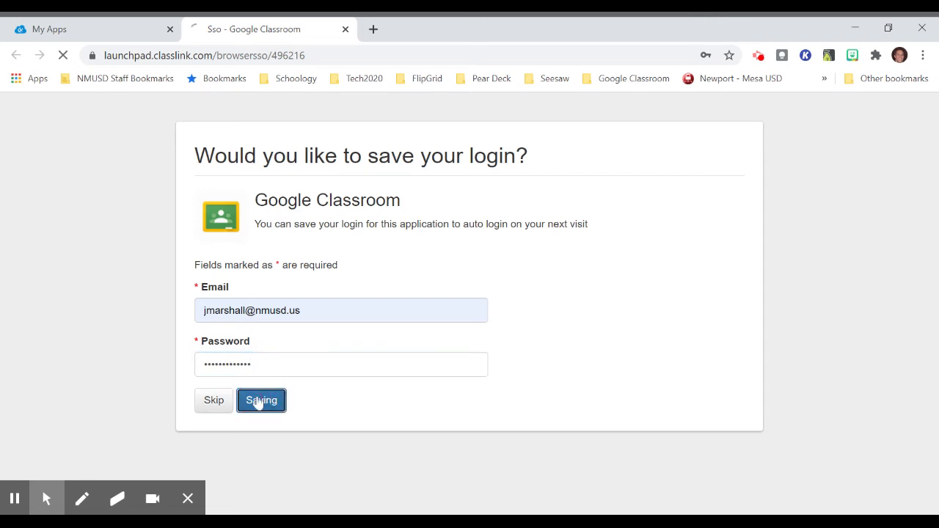
Let Classroom load via OneClick to the class list, then close that tab
left_click(261, 399)
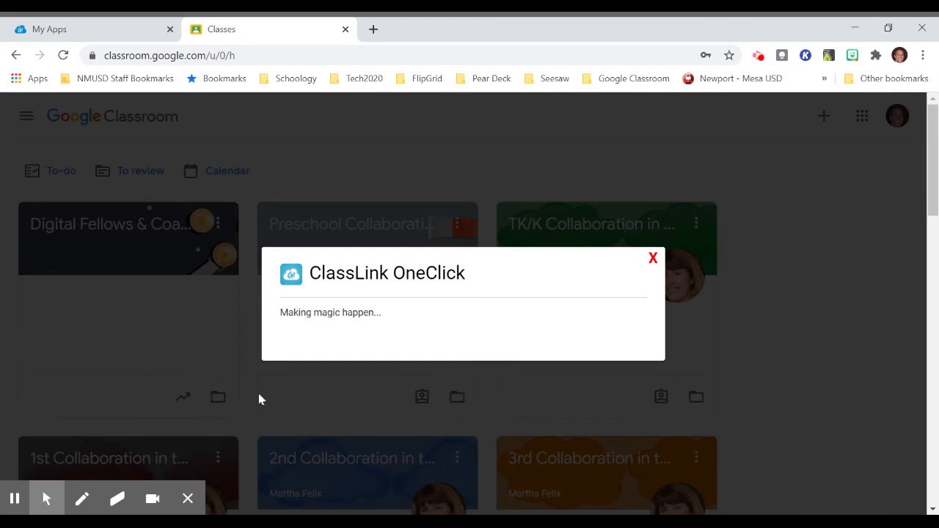
left_click(653, 258)
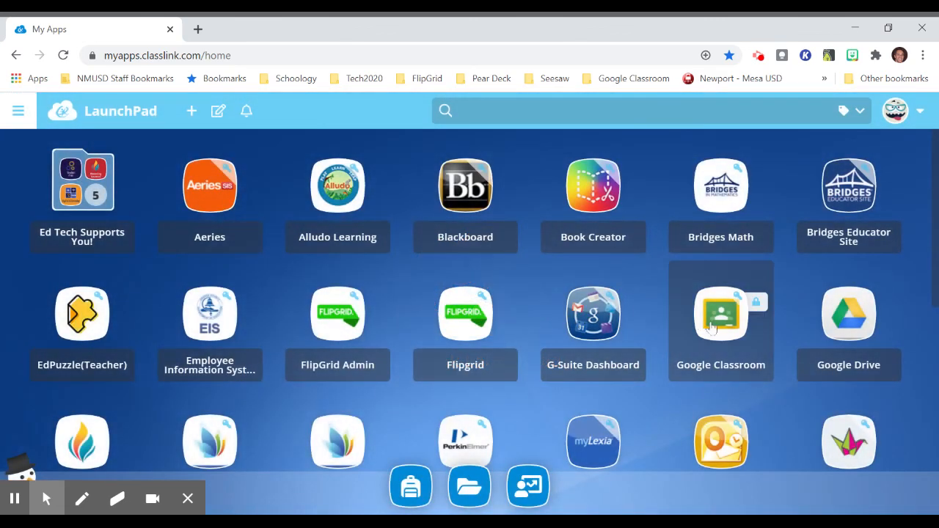
Relaunch Google Classroom from LaunchPad, landing on the classes page with no login prompt
left_click(721, 314)
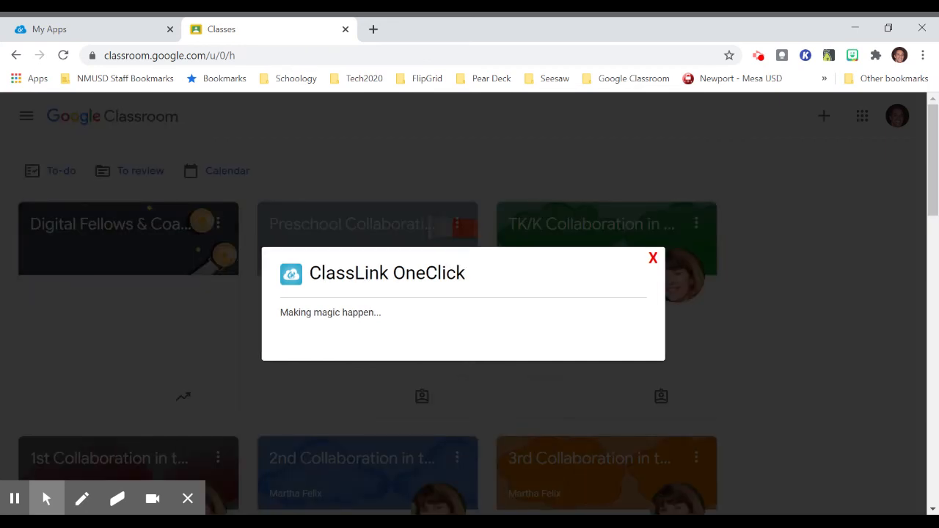
left_click(653, 258)
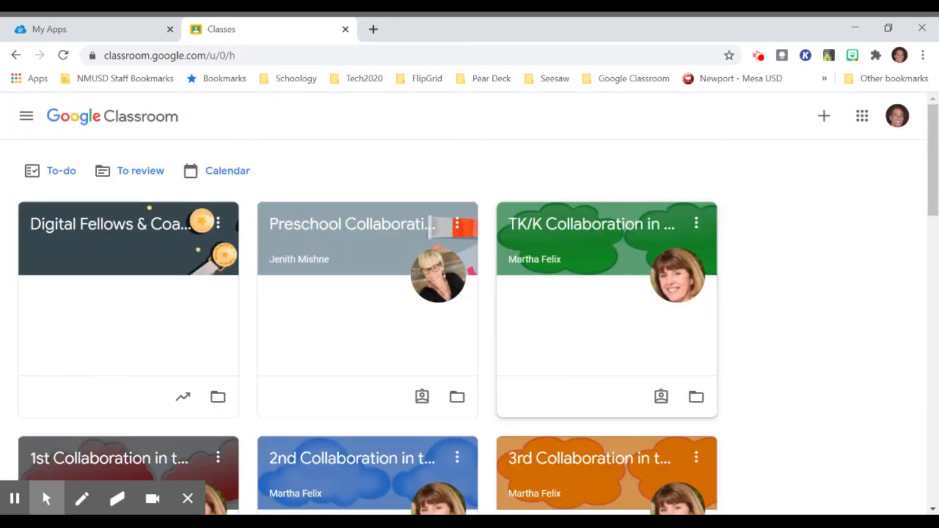